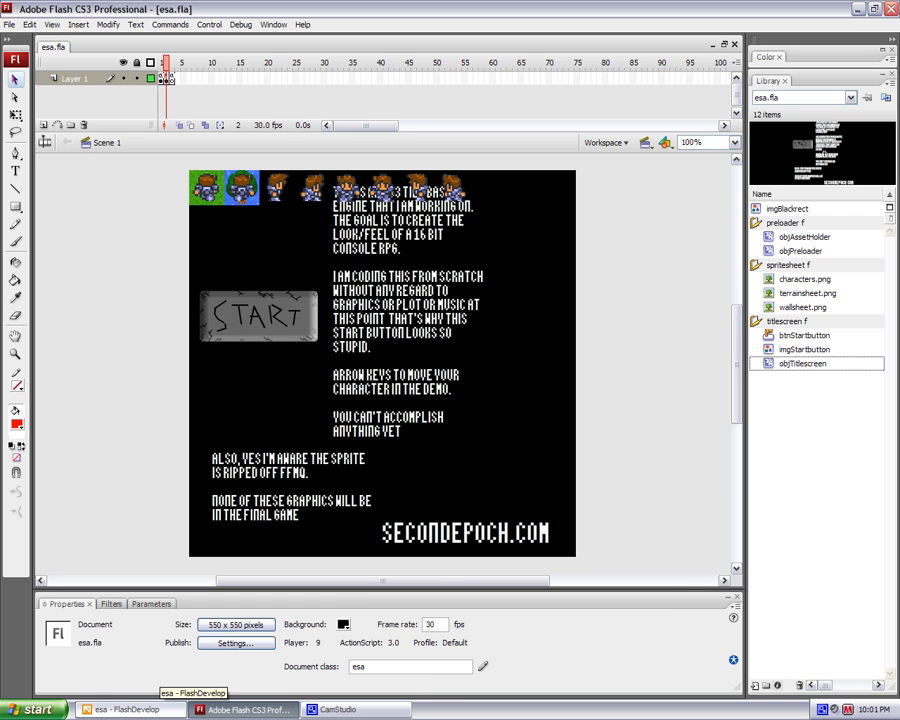
# Glance at FlashDevelop, then return to Flash and run Control > Test Movie for esa
pyautogui.click(130, 709)
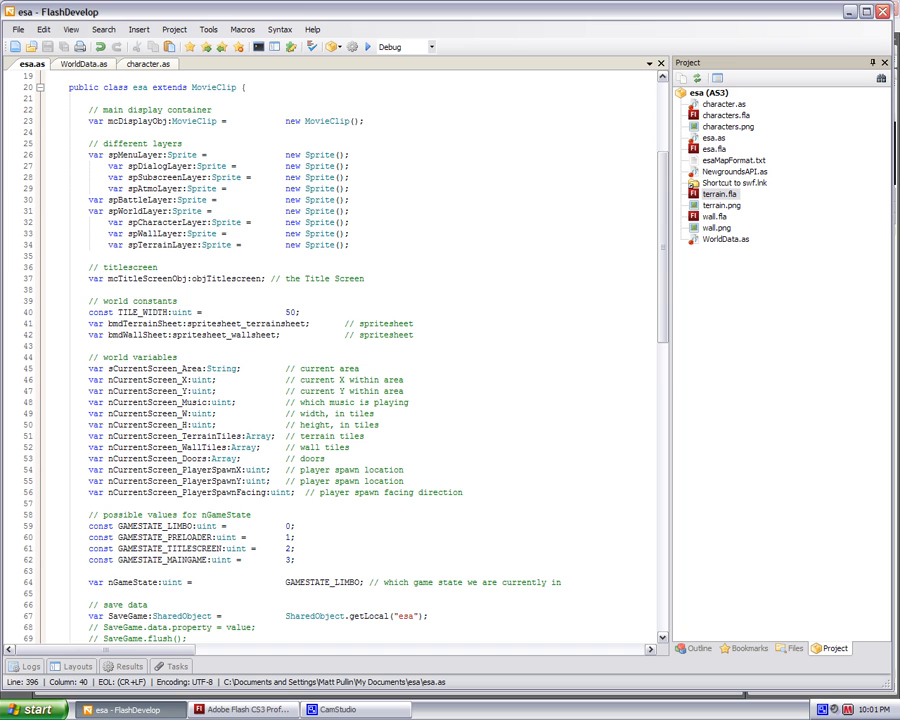
pyautogui.click(209, 24)
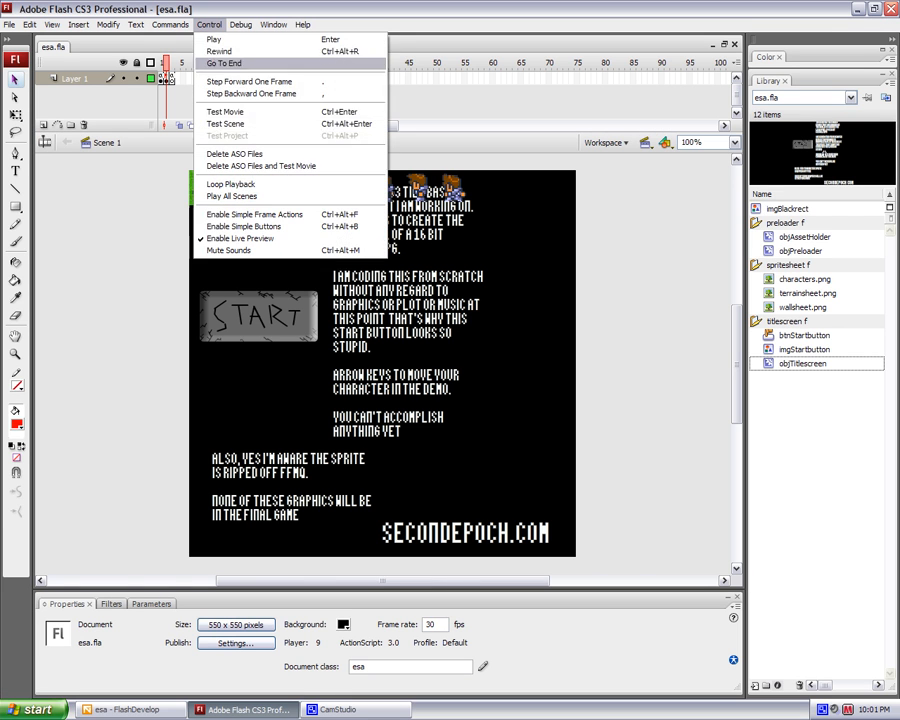
pyautogui.click(224, 111)
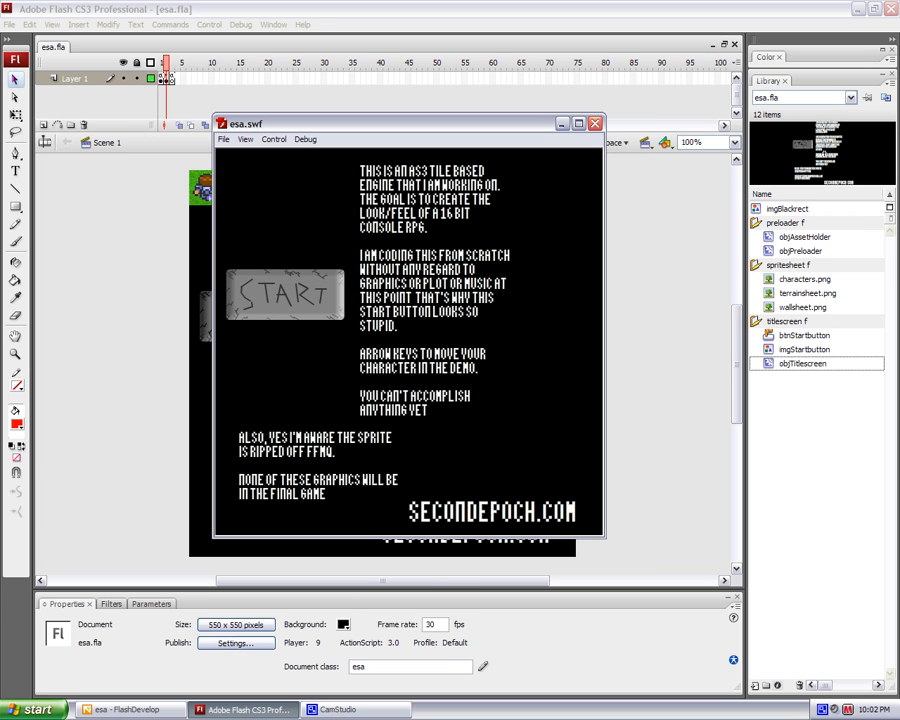
# Play through the esa.swf demo, then close the test player window
pyautogui.click(284, 295)
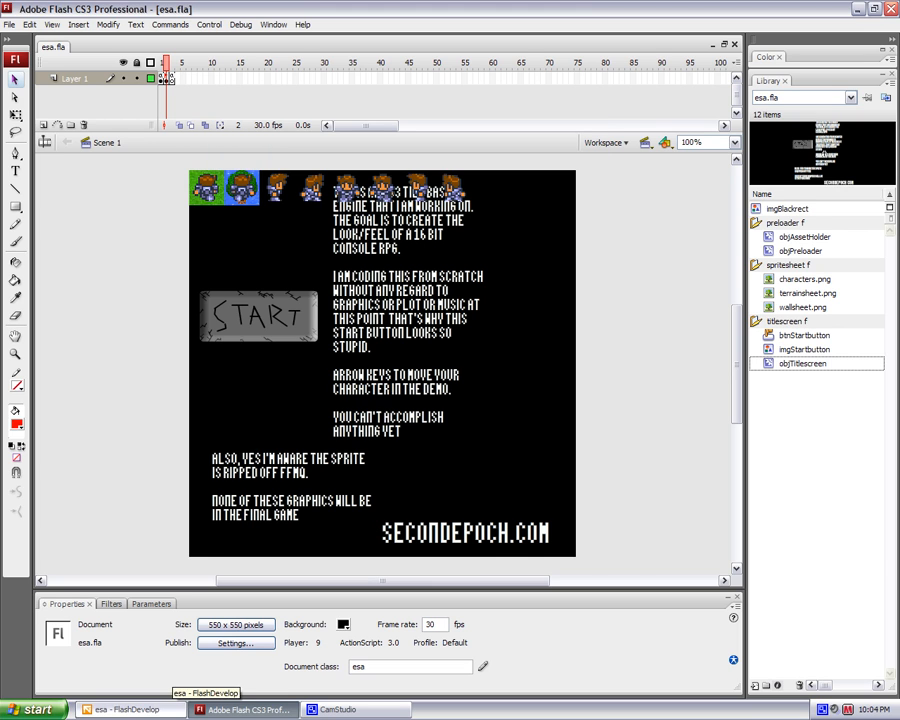
# Scroll esa.as past the member variables and game constants to the collapsed constructor
pyautogui.click(125, 709)
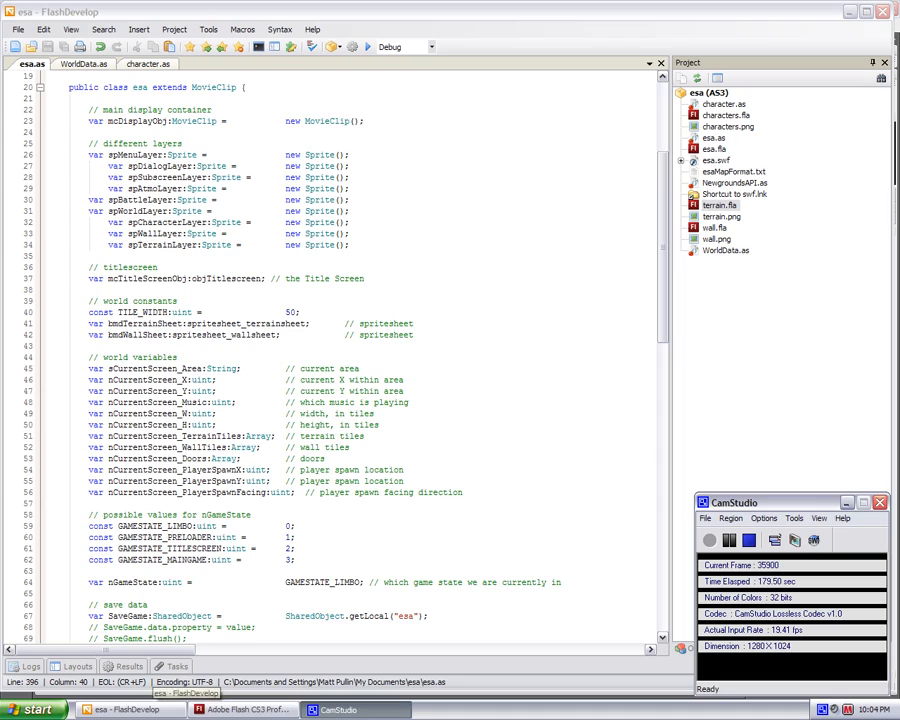
pyautogui.scroll(-3)
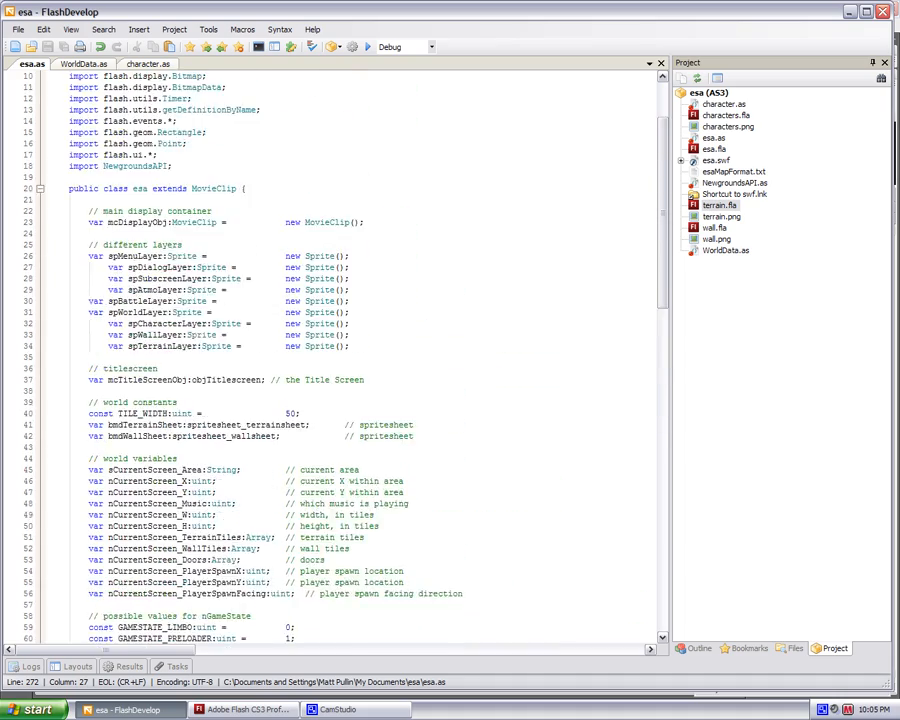
pyautogui.scroll(-3)
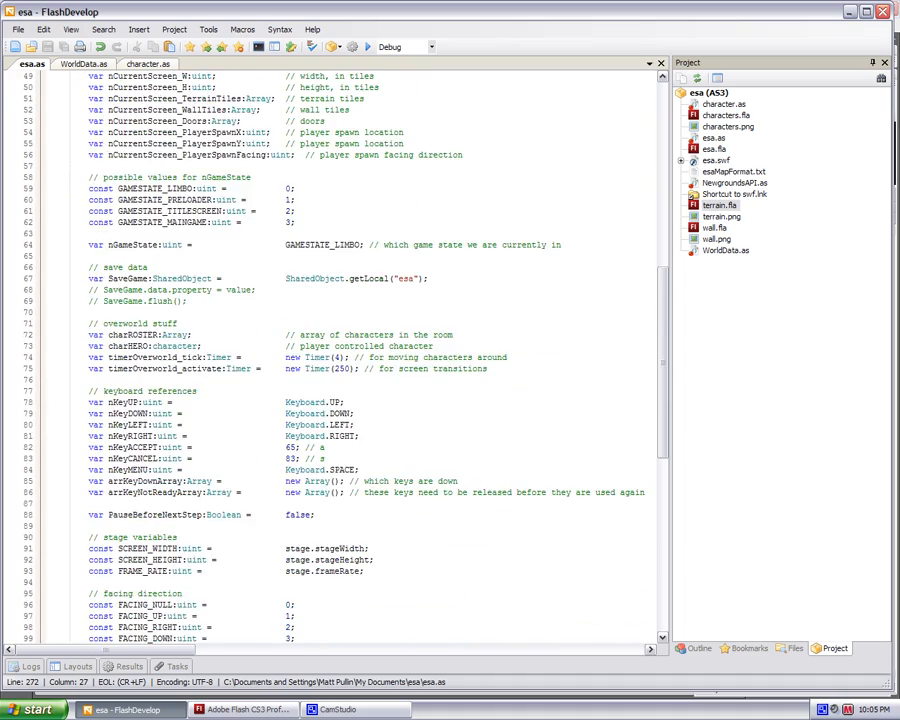
pyautogui.scroll(-3)
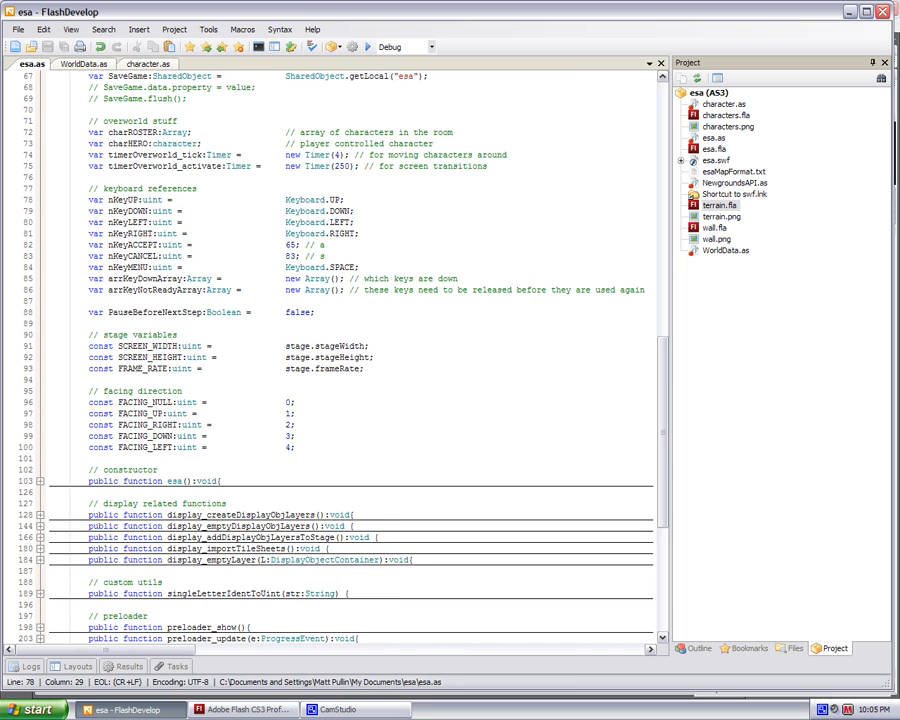
# Expand display_createDisplayObjLayers in esa.as, then switch to WorldData.as's XML map data
pyautogui.moveTo(90, 199); pyautogui.dragTo(310, 278)
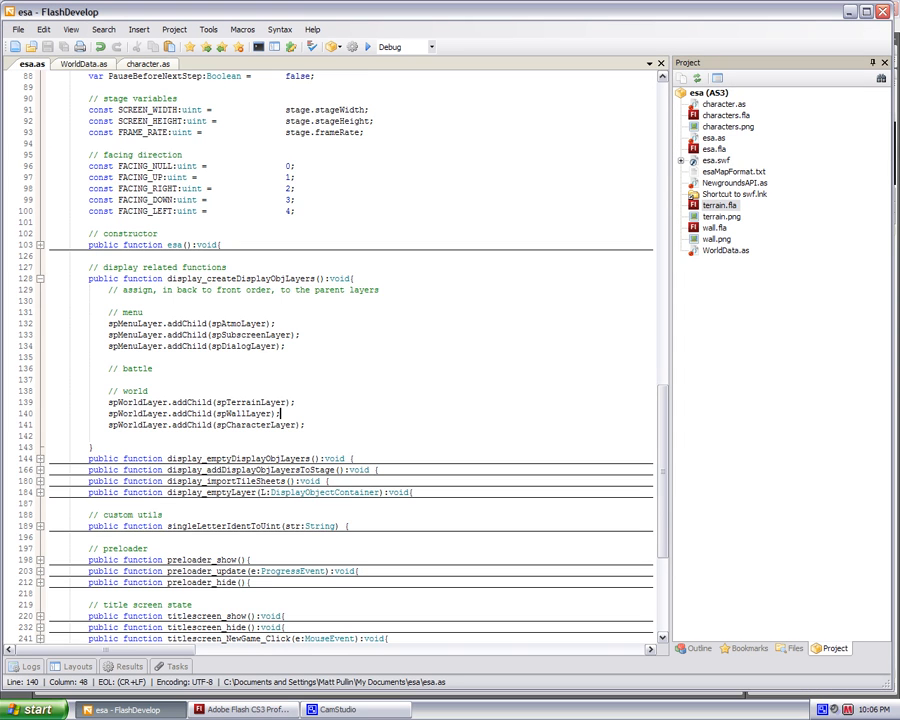
pyautogui.click(84, 63)
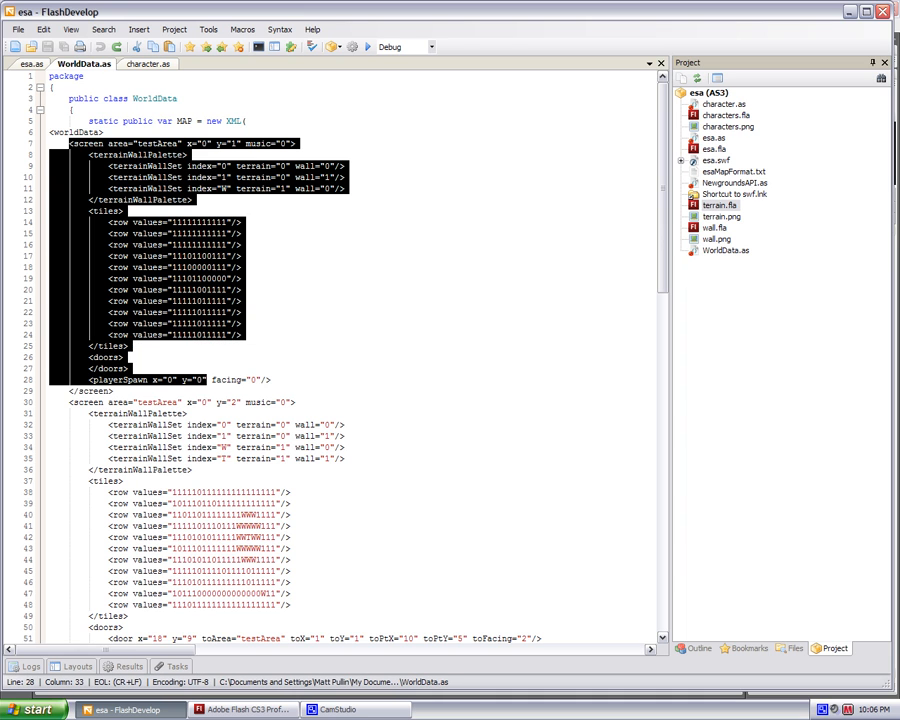
# Select the first screen's attribute and tile values in the WorldData XML map
pyautogui.click(240, 245)
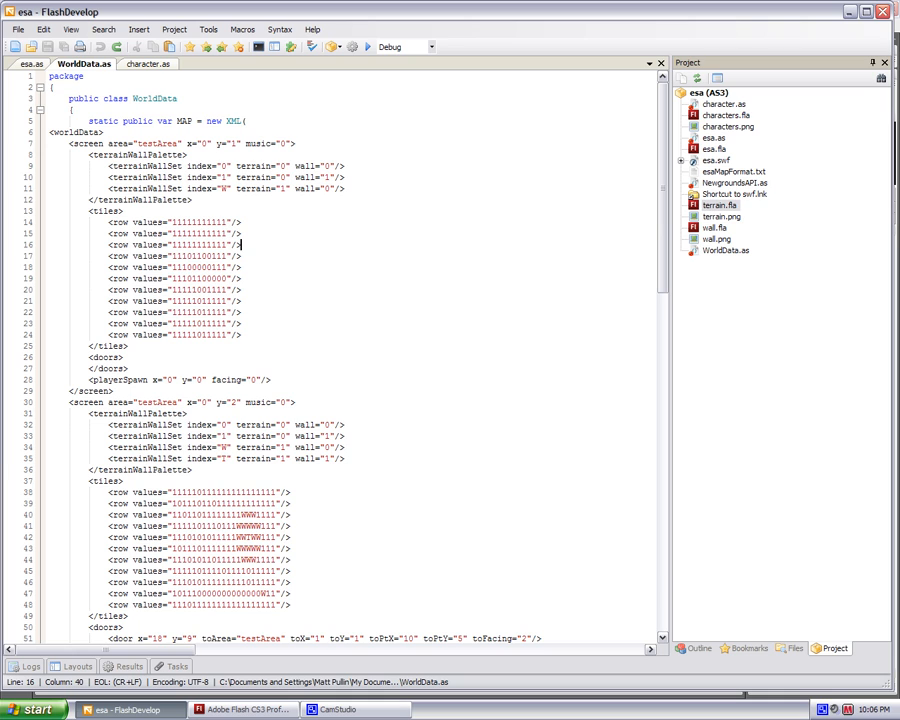
pyautogui.doubleClick(157, 143)
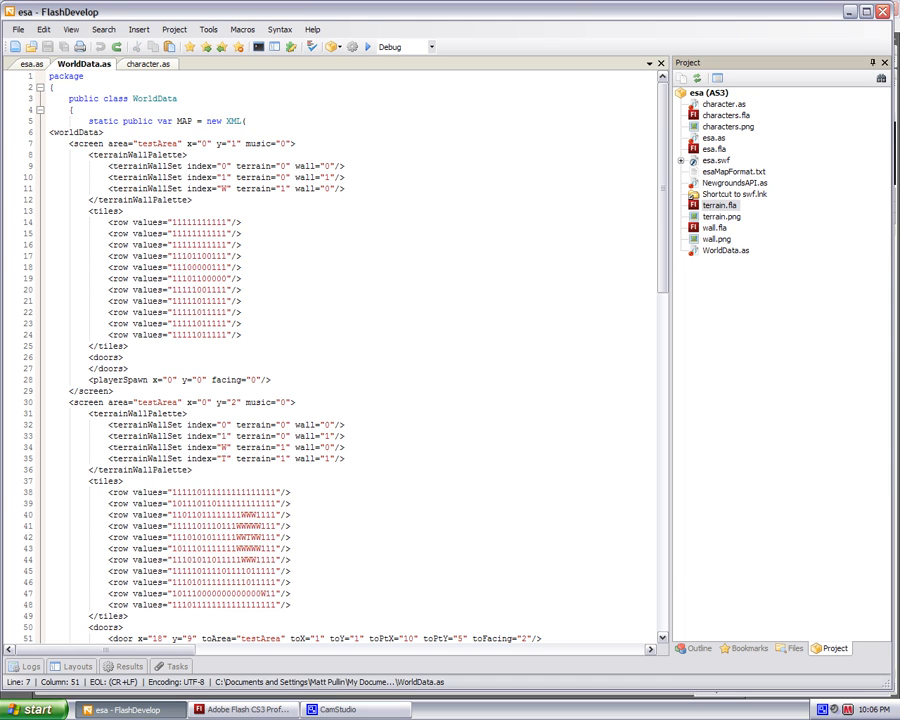
pyautogui.doubleClick(157, 143)
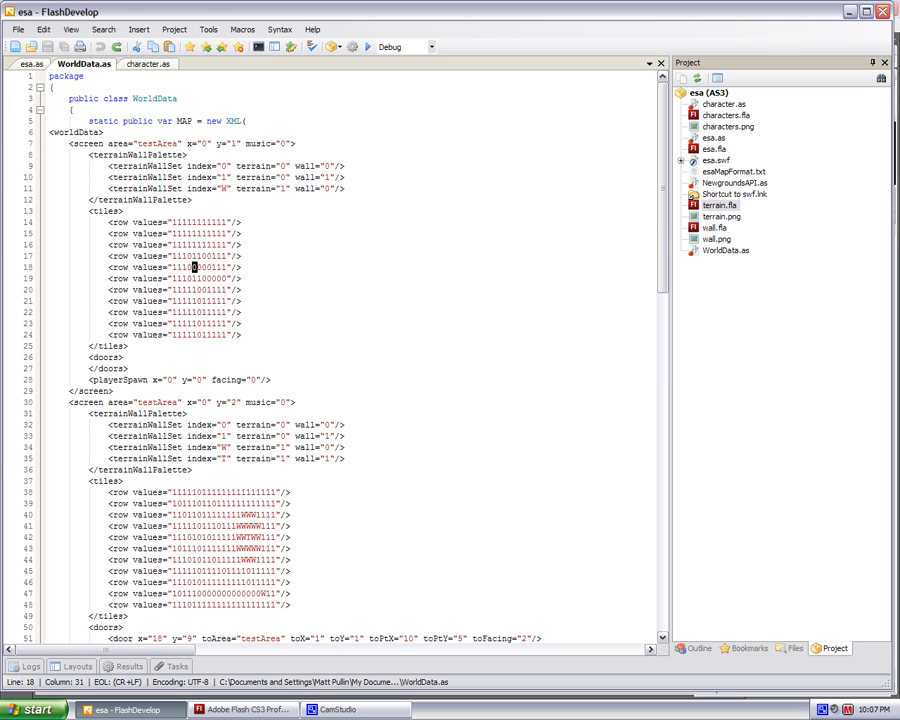
pyautogui.press('Right')
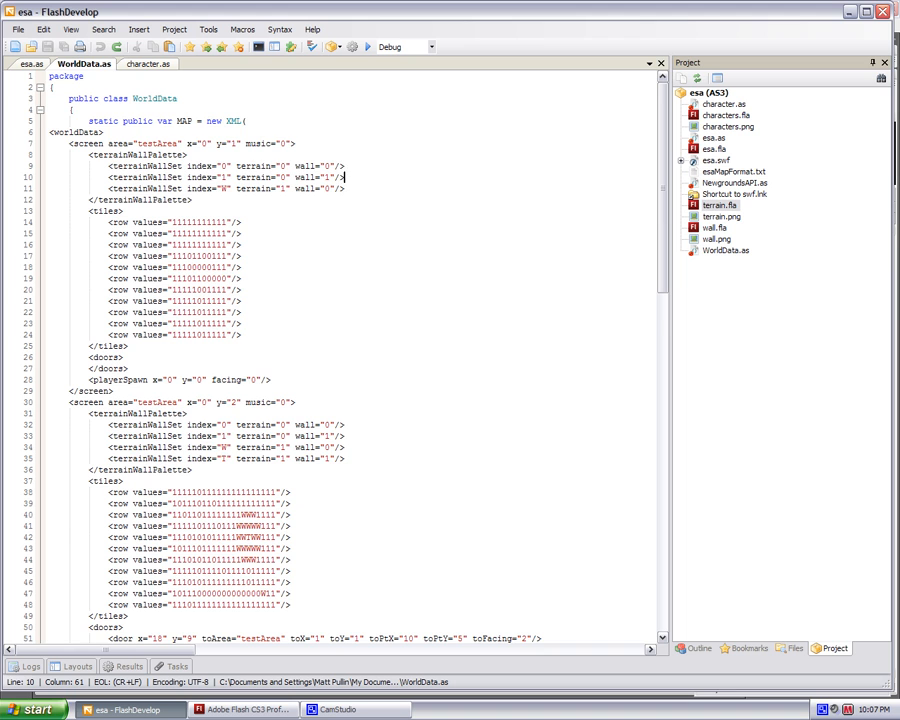
# Highlight the second screen's tile rows, then deselect the door entry line
pyautogui.scroll(-3)
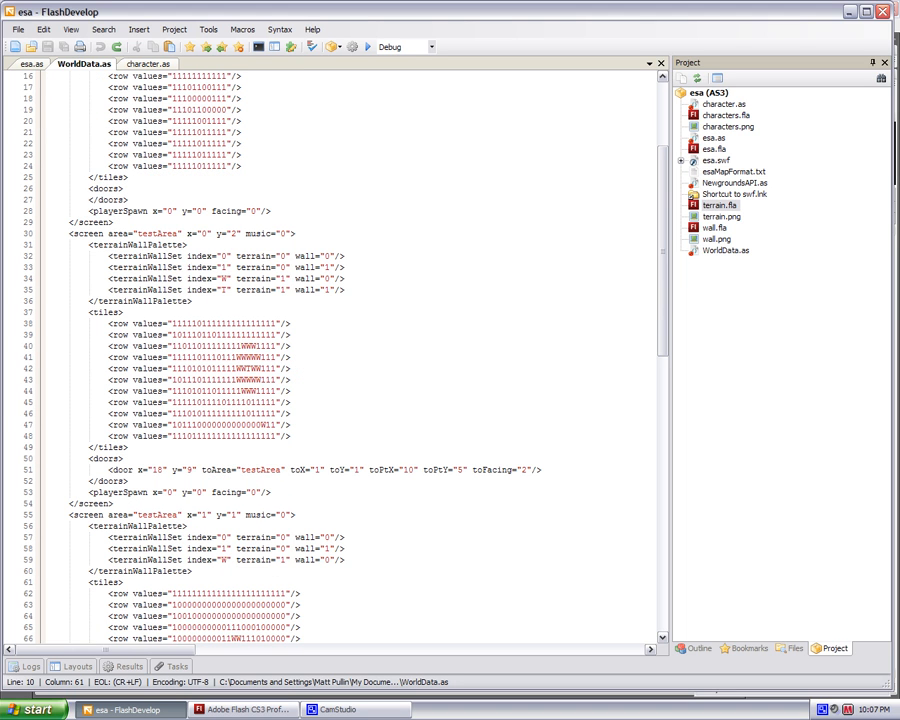
pyautogui.moveTo(112, 322); pyautogui.dragTo(293, 435)
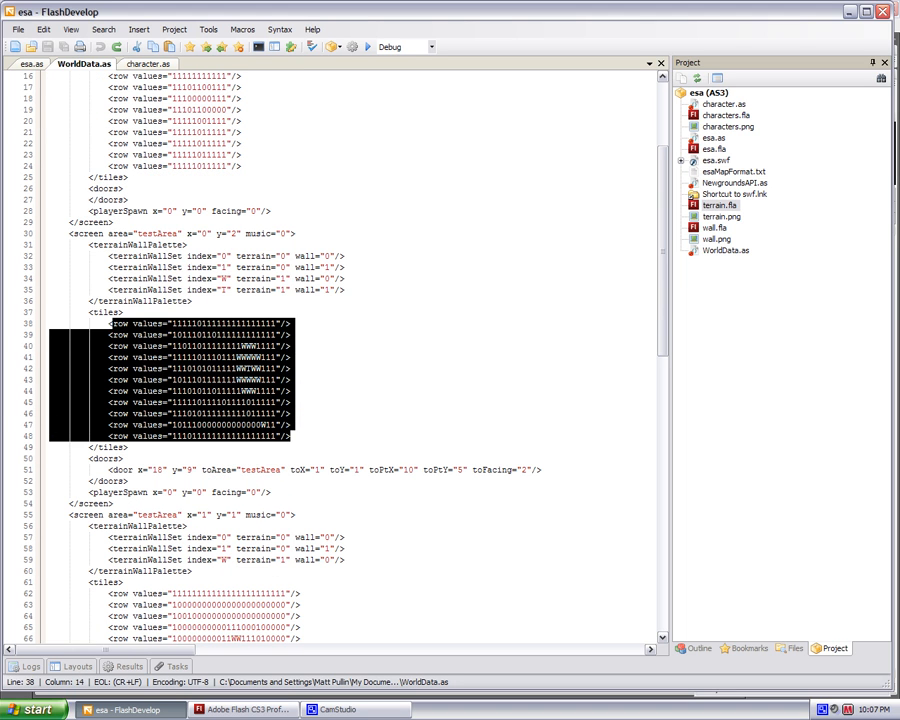
pyautogui.scroll(-3)
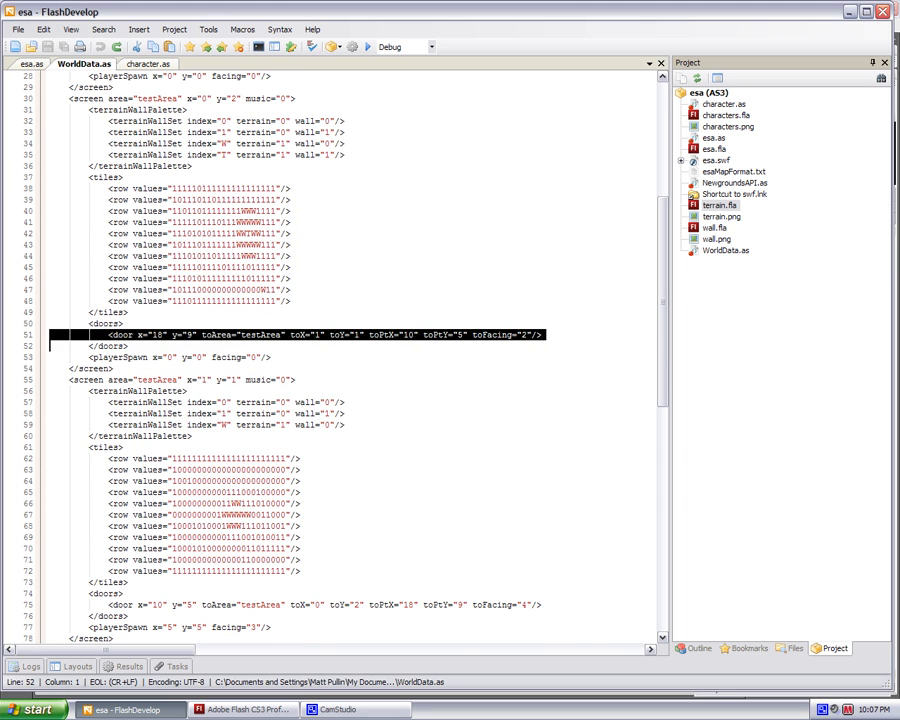
pyautogui.click(130, 345)
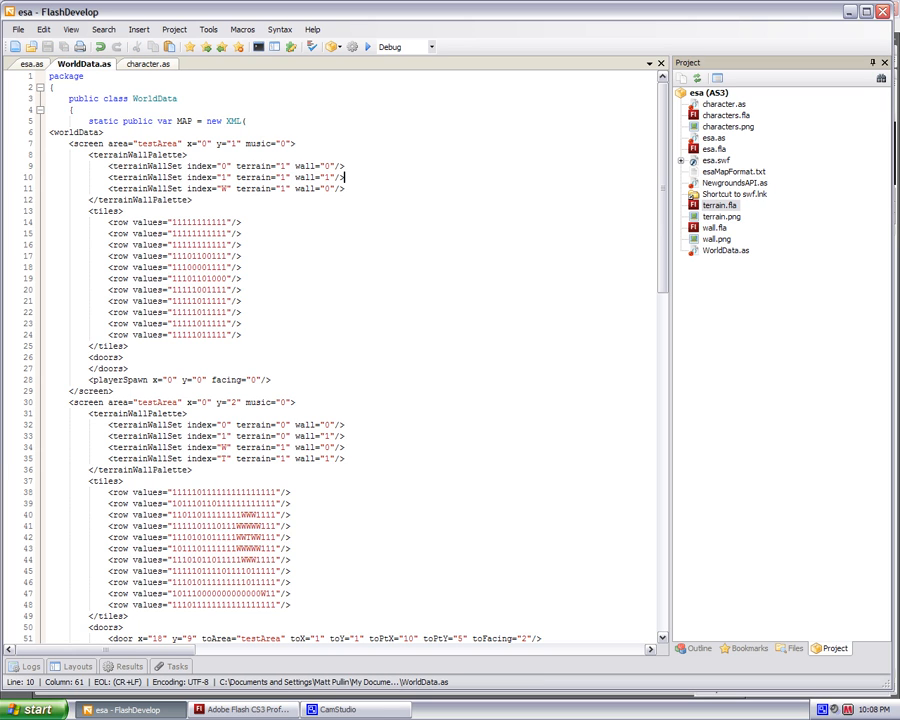
pyautogui.moveTo(245, 709)
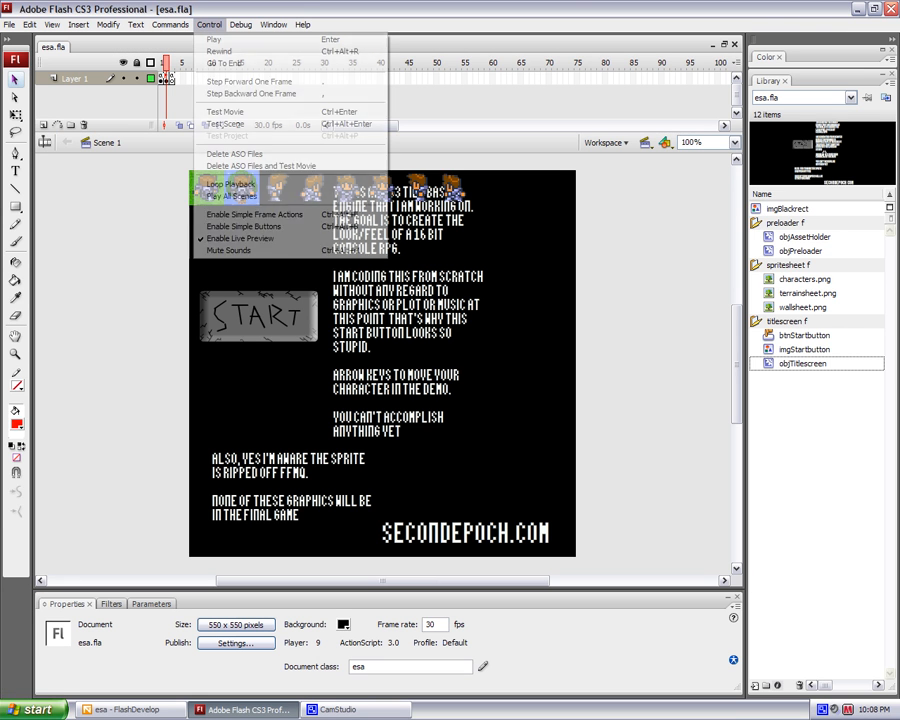
# Test-run esa.swf with Control > Test Movie and try the edited map
pyautogui.click(224, 111)
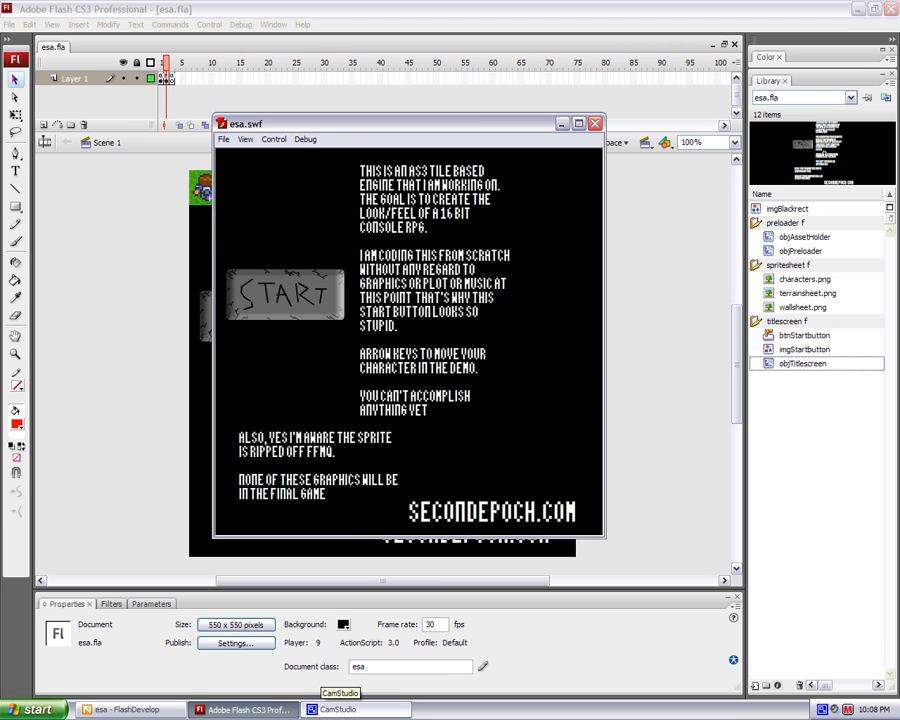
pyautogui.click(285, 295)
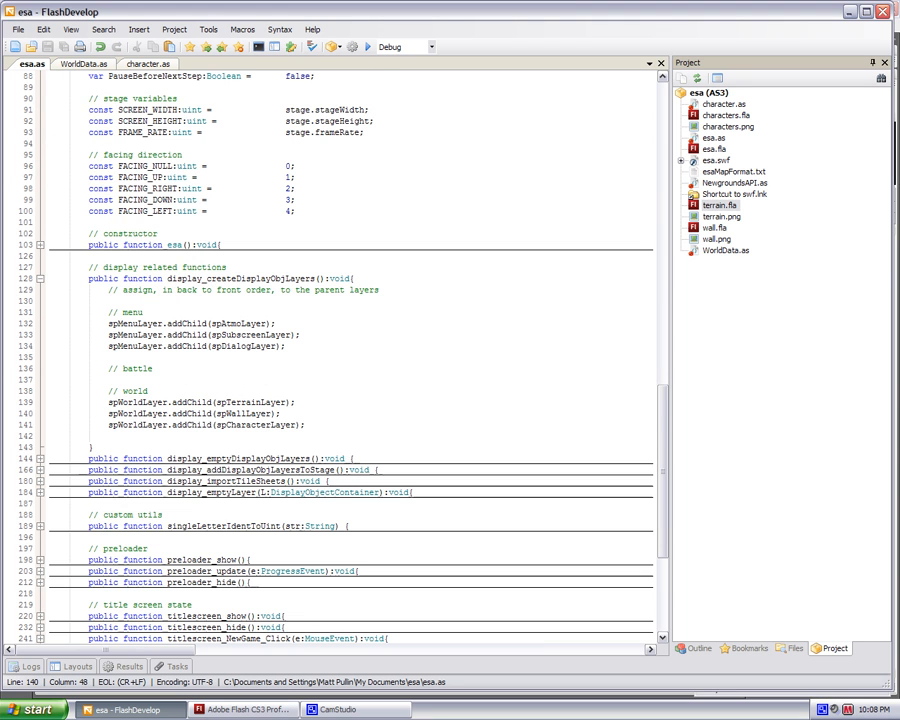
# Scroll esa.as down to the world_loadScreen function
pyautogui.scroll(-3)
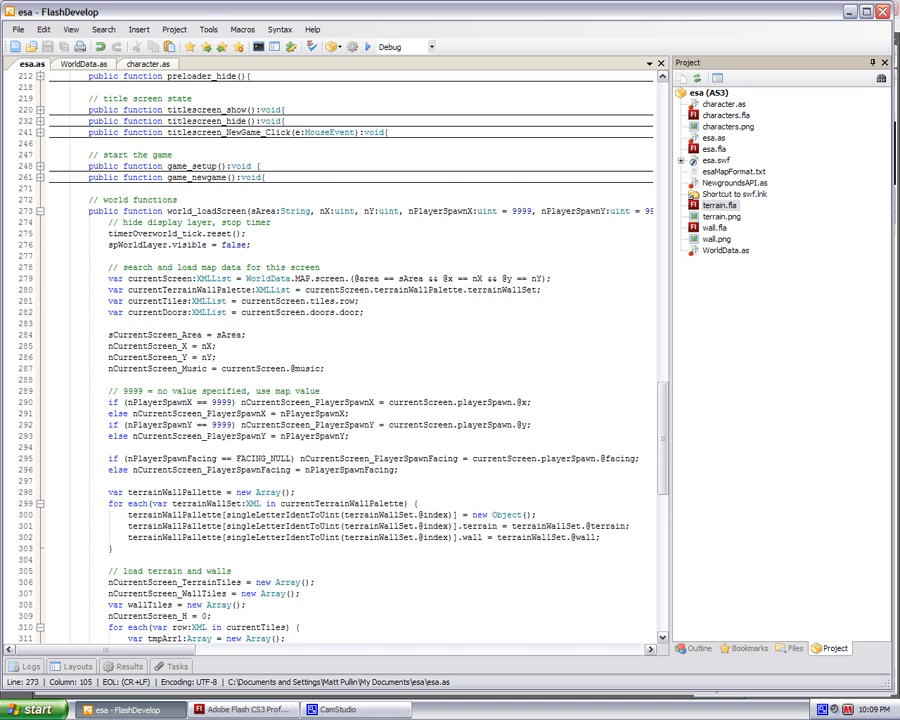
# Switch briefly to Flash and back, then reopen the WorldData.as map XML
pyautogui.click(84, 63)
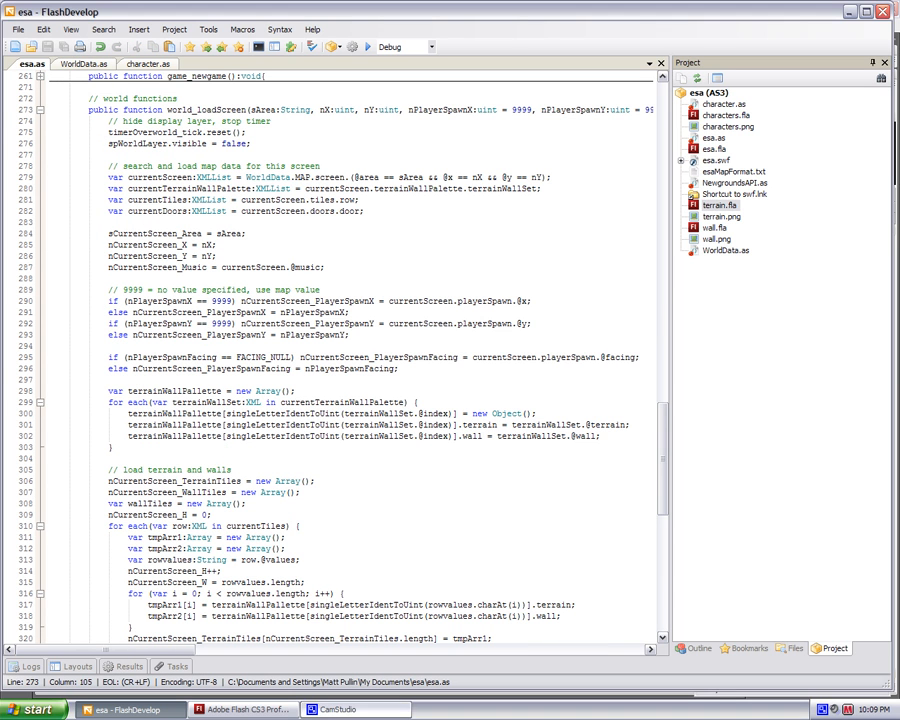
pyautogui.click(245, 709)
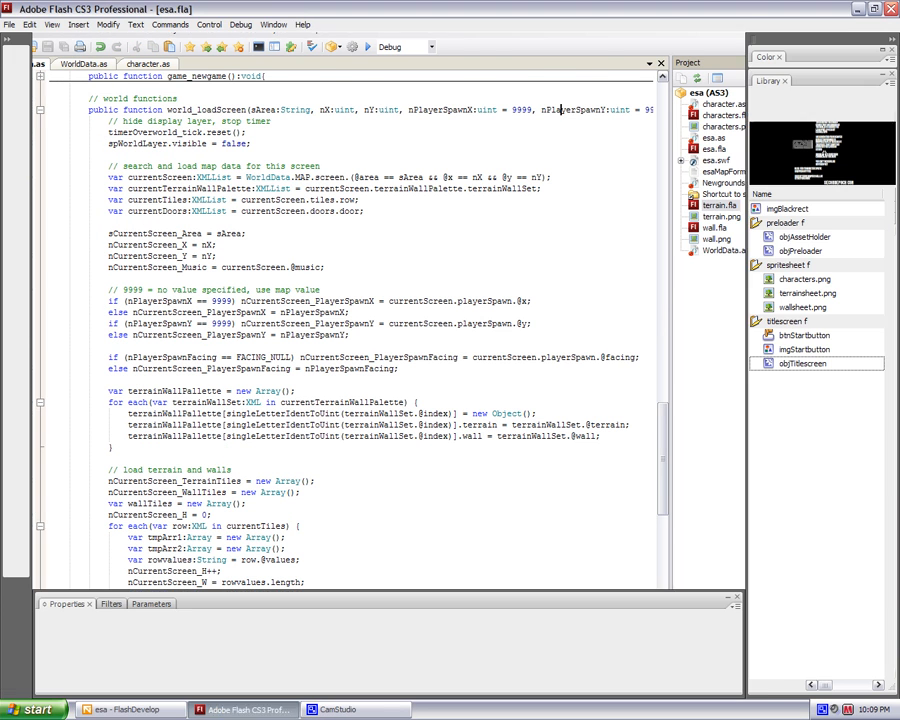
pyautogui.click(127, 709)
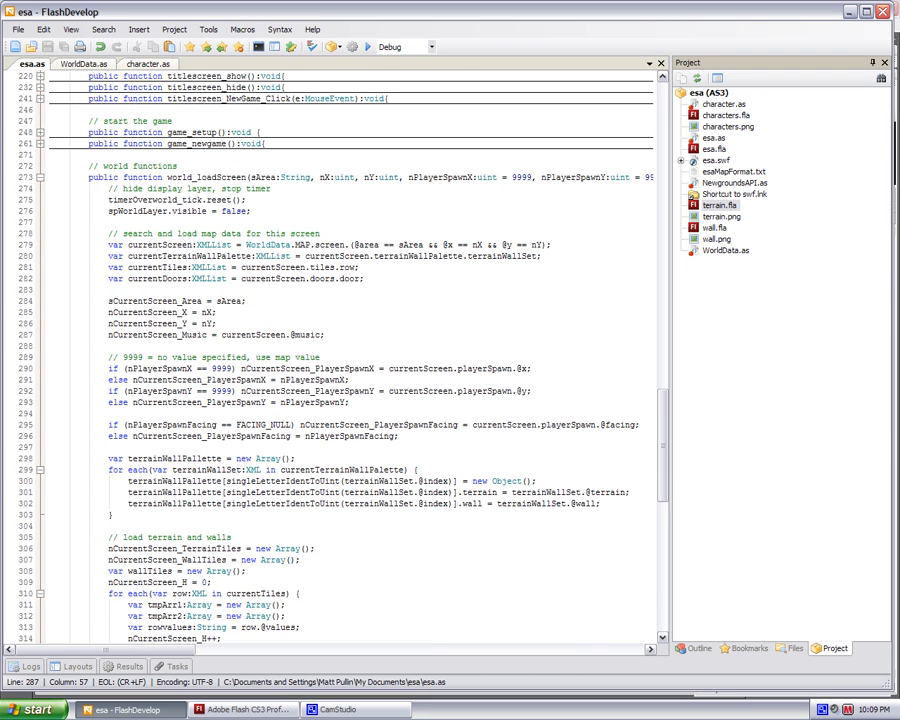
pyautogui.scroll(3)
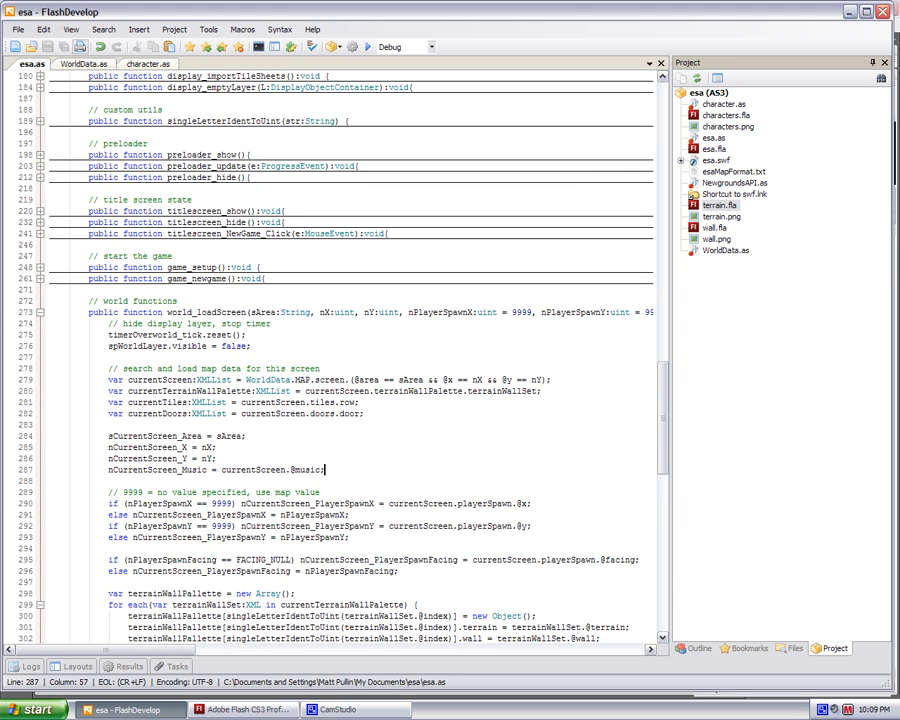
pyautogui.click(82, 63)
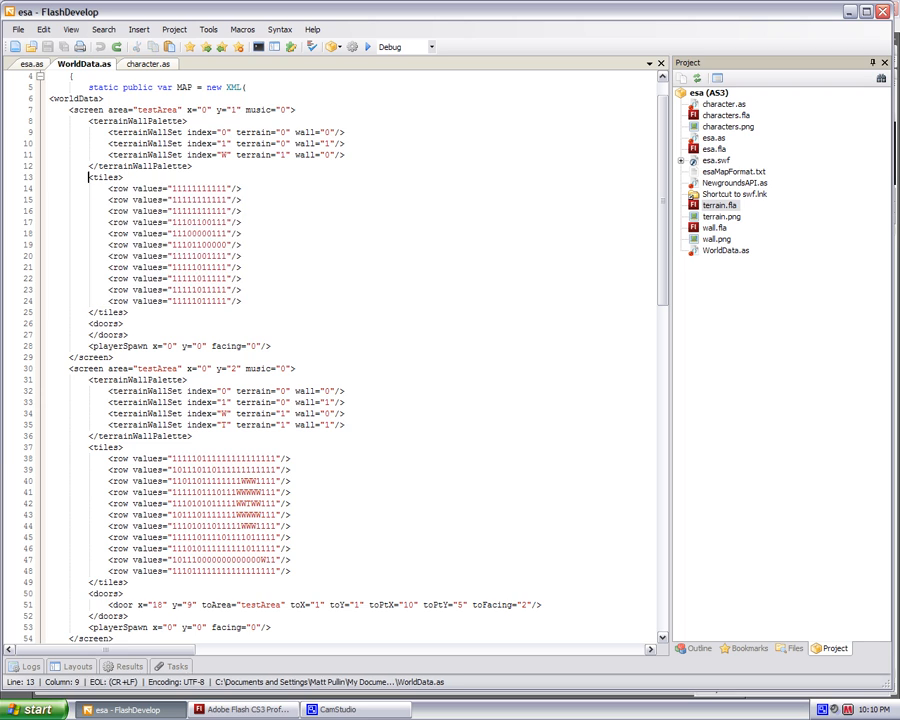
# Select a span of WorldData.as, then switch to esa.as's layer and world variable declarations
pyautogui.moveTo(89, 177); pyautogui.dragTo(128, 311)
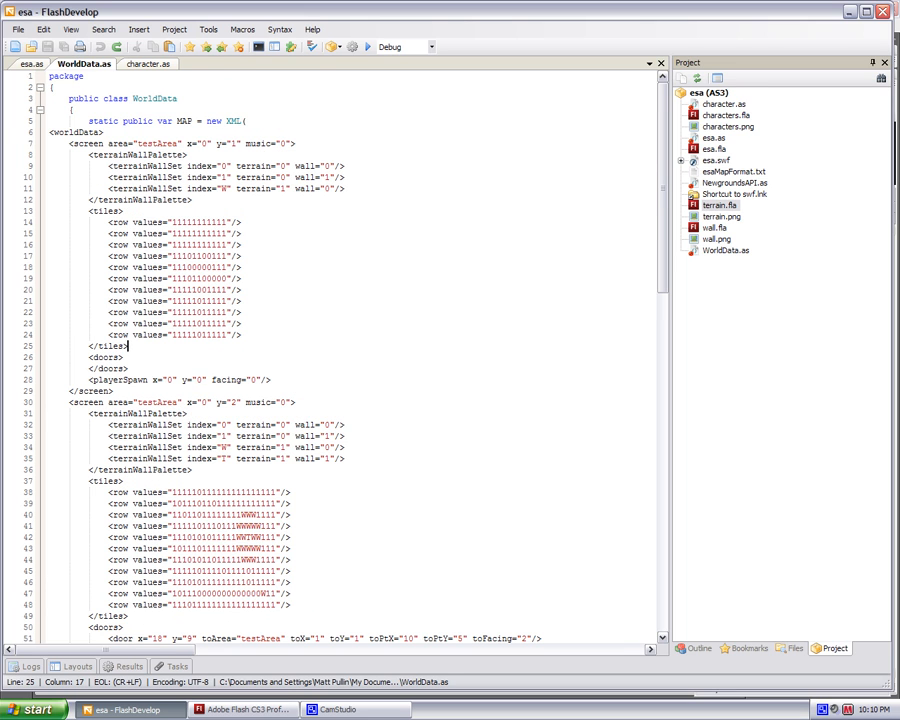
pyautogui.click(32, 63)
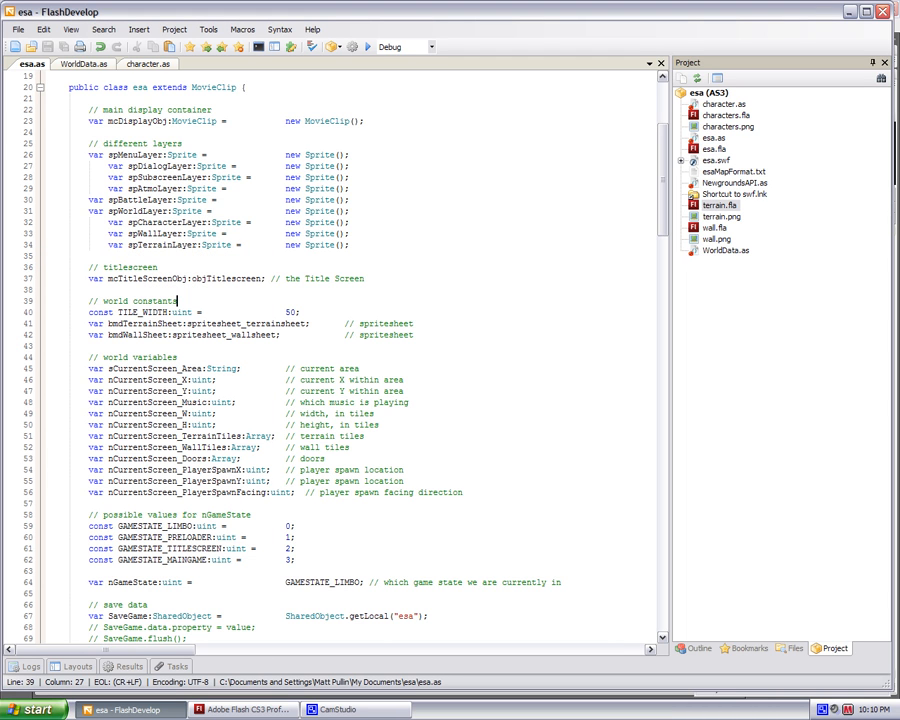
pyautogui.click(366, 279)
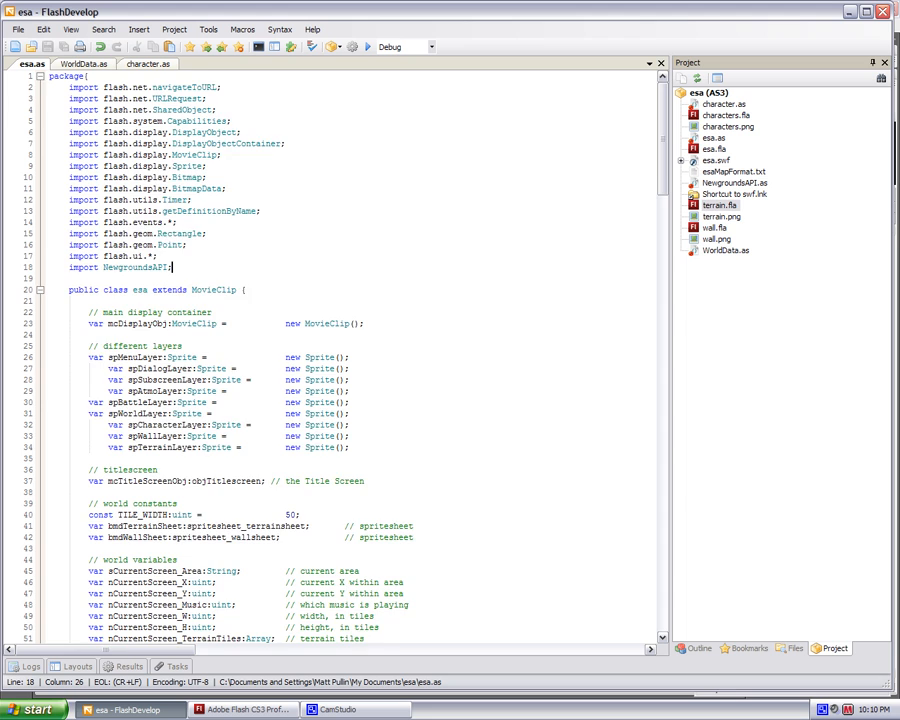
pyautogui.scroll(-3)
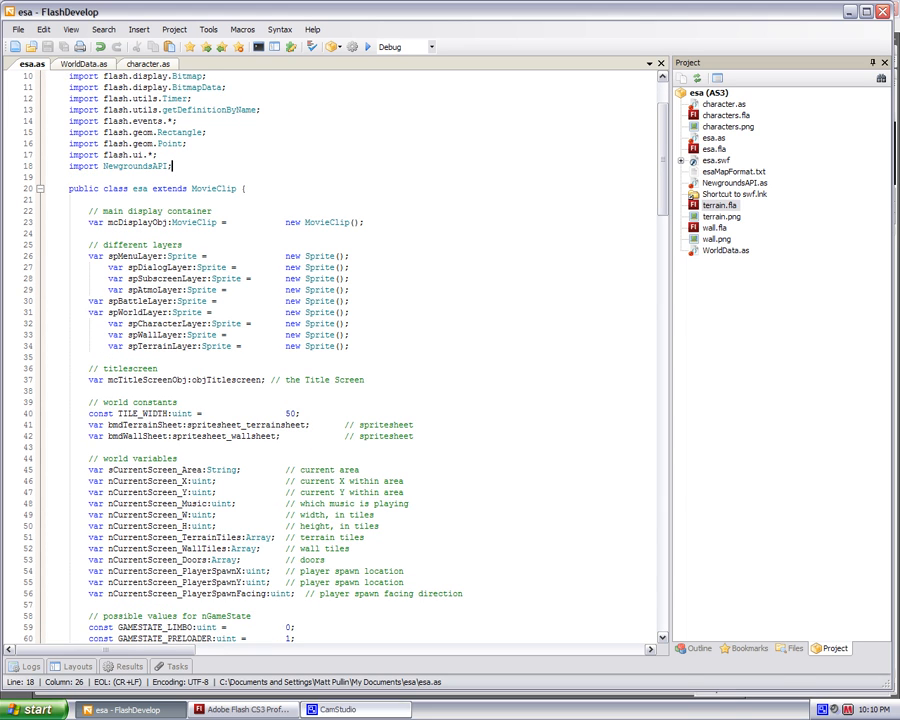